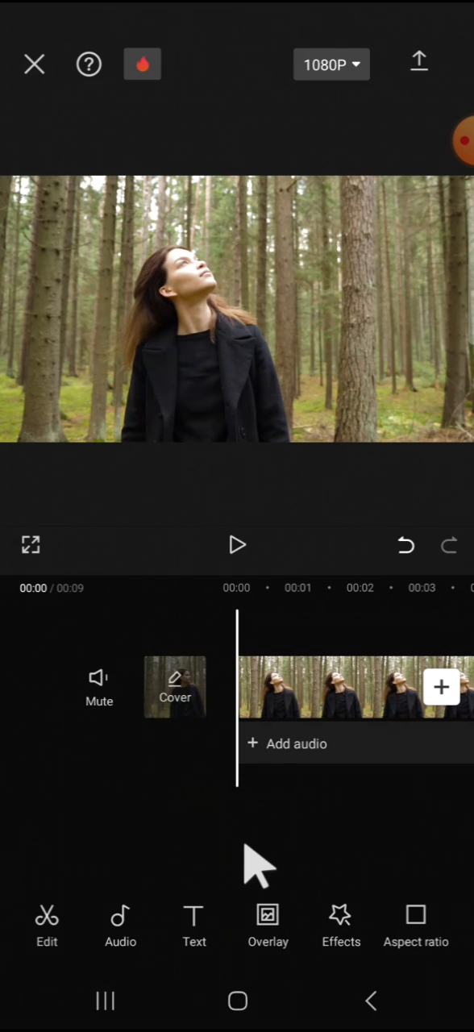
mouse_move(311, 698)
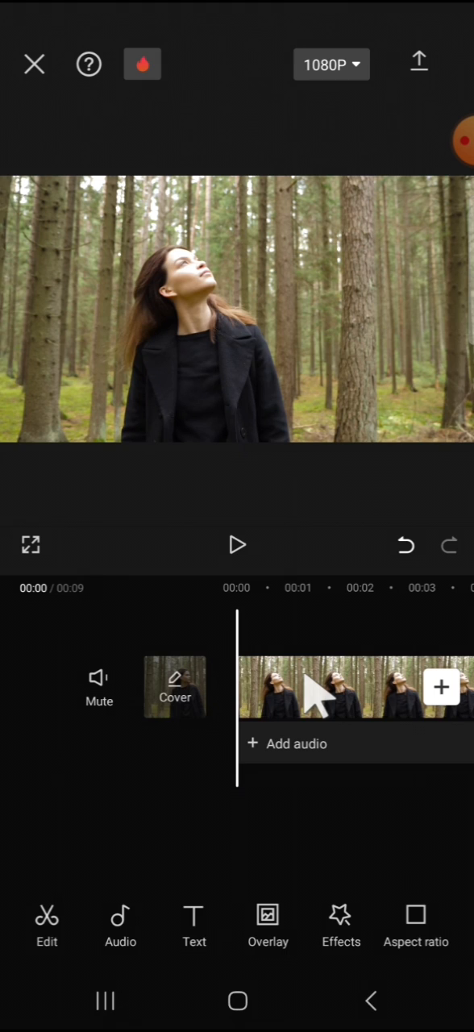
Select the 9.9-second forest clip to reveal its background removal options
click(322, 687)
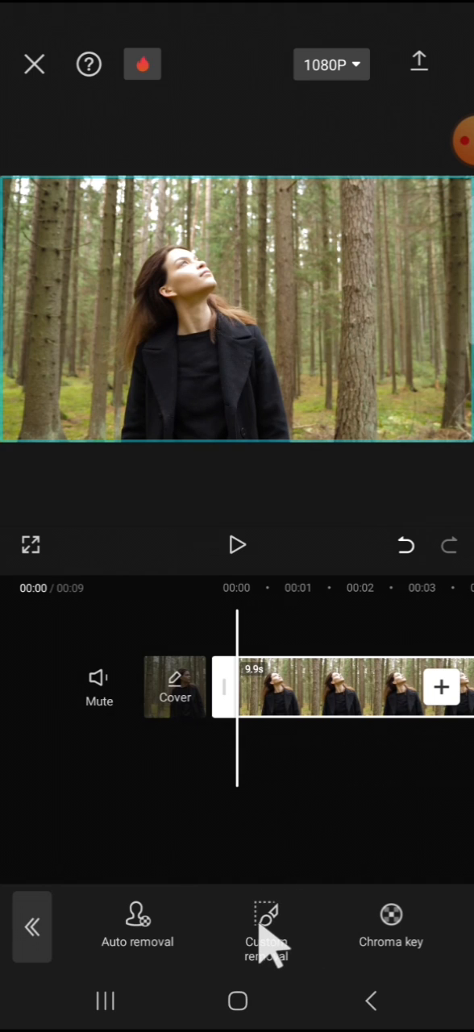
Start Custom removal, shrink the brush size slightly, and choose the Brush tool
click(266, 935)
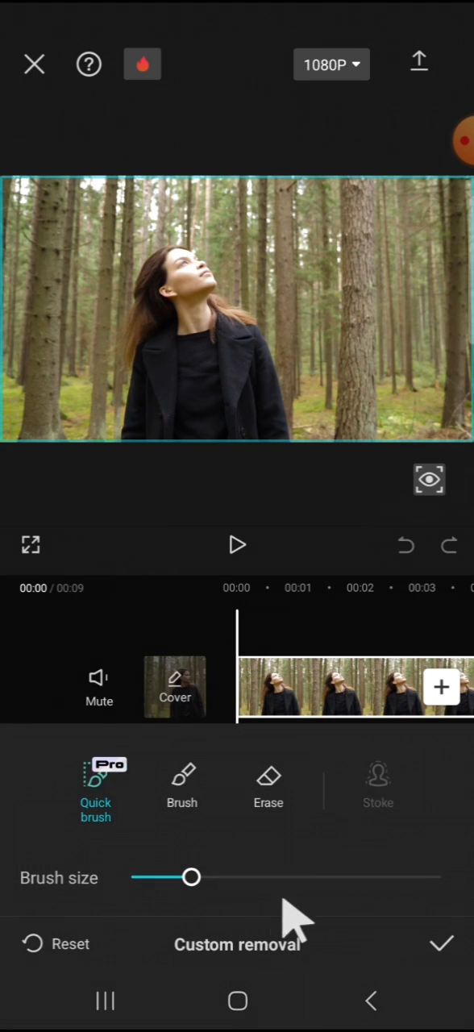
mouse_move(121, 894)
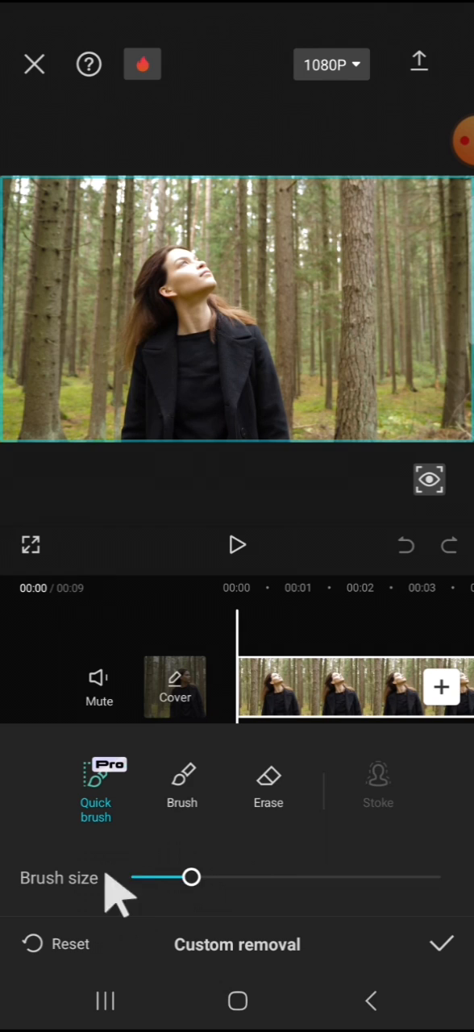
drag(189, 877, 201, 877)
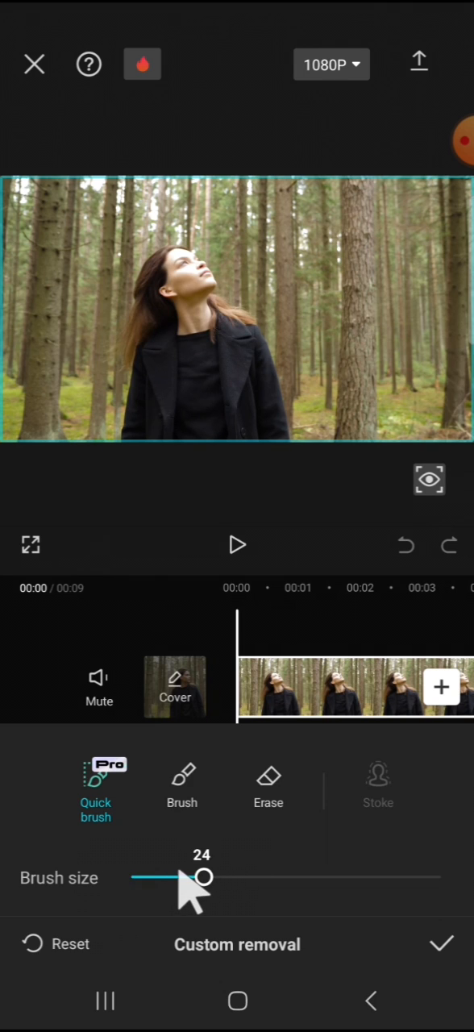
drag(204, 876, 178, 876)
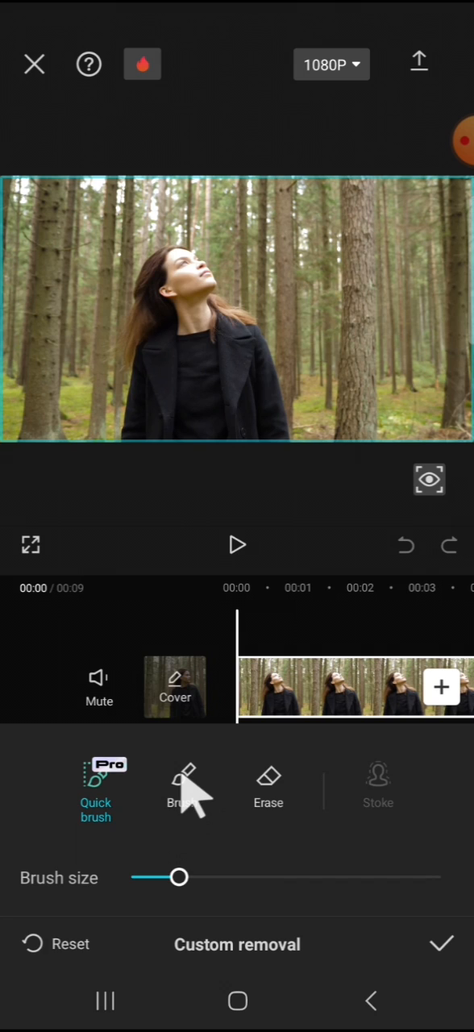
click(185, 786)
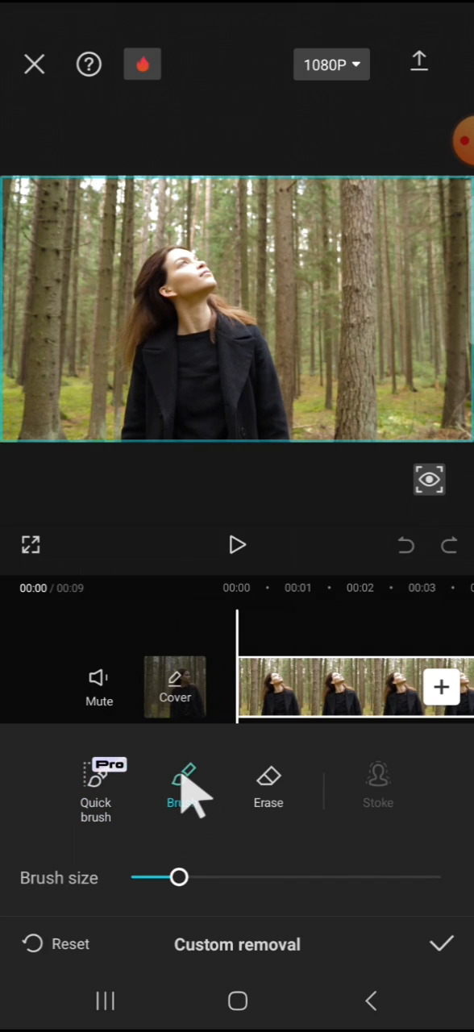
Brush over the woman's coat and torso in the preview
click(184, 785)
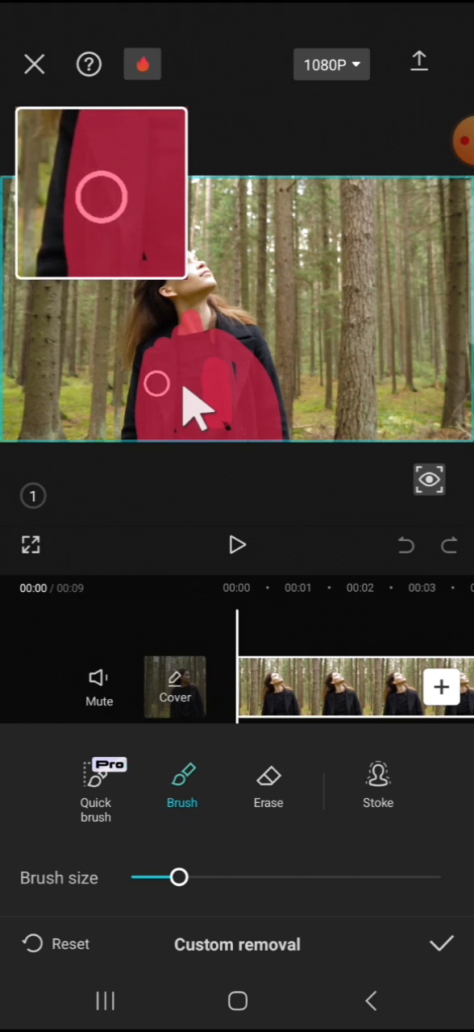
drag(156, 383, 222, 364)
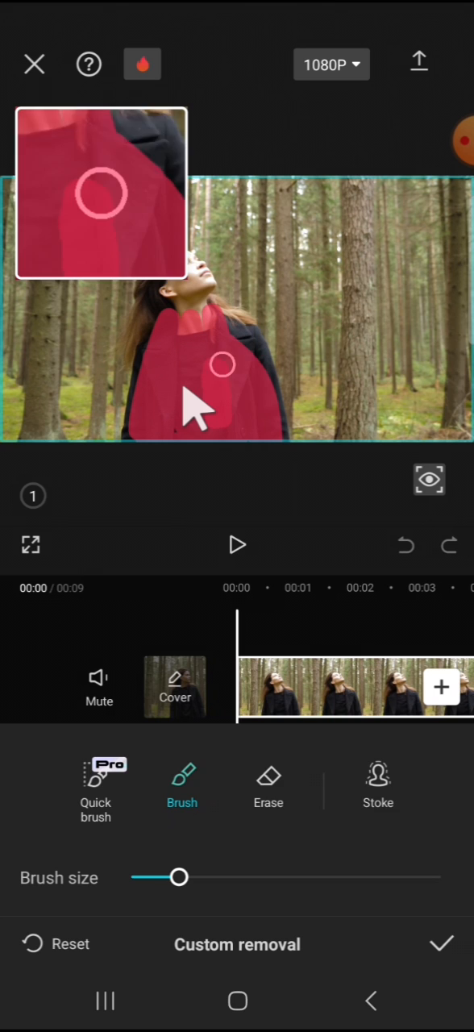
drag(221, 365, 167, 353)
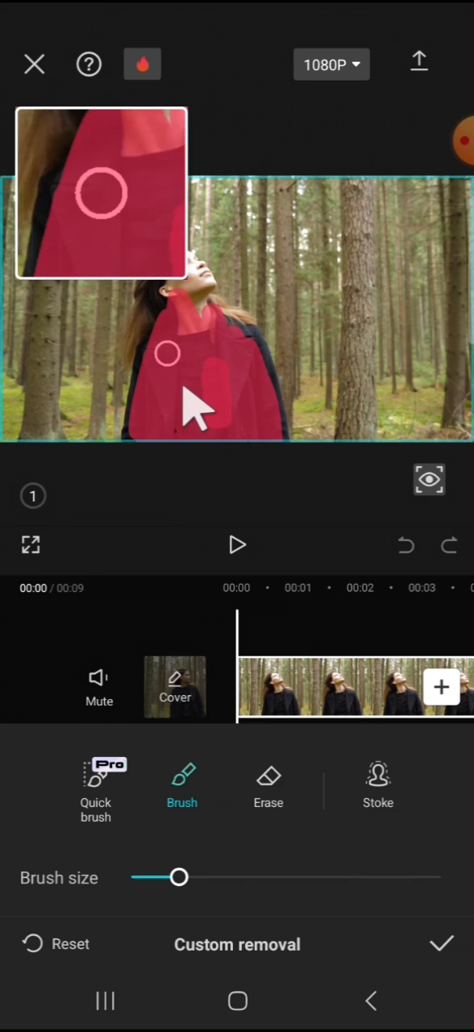
drag(167, 355, 188, 333)
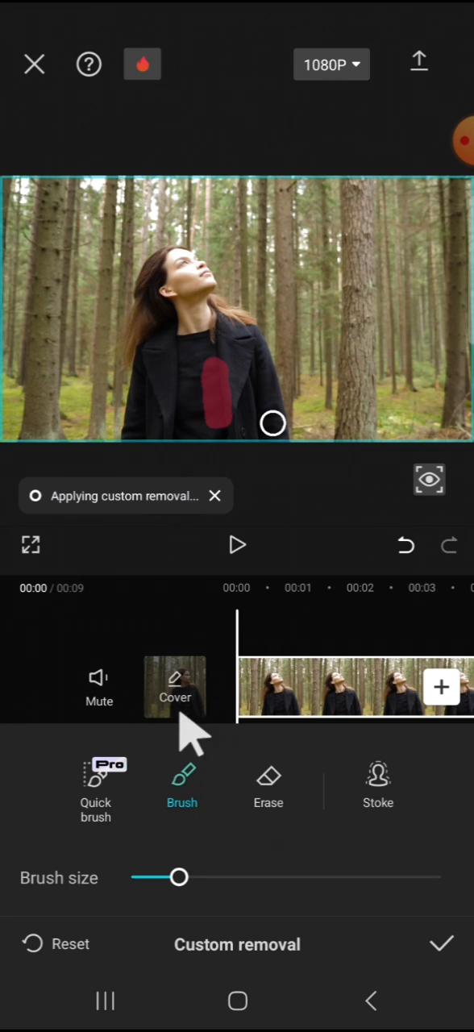
Erase the excess mask along the right edge of the woman's coat
click(269, 774)
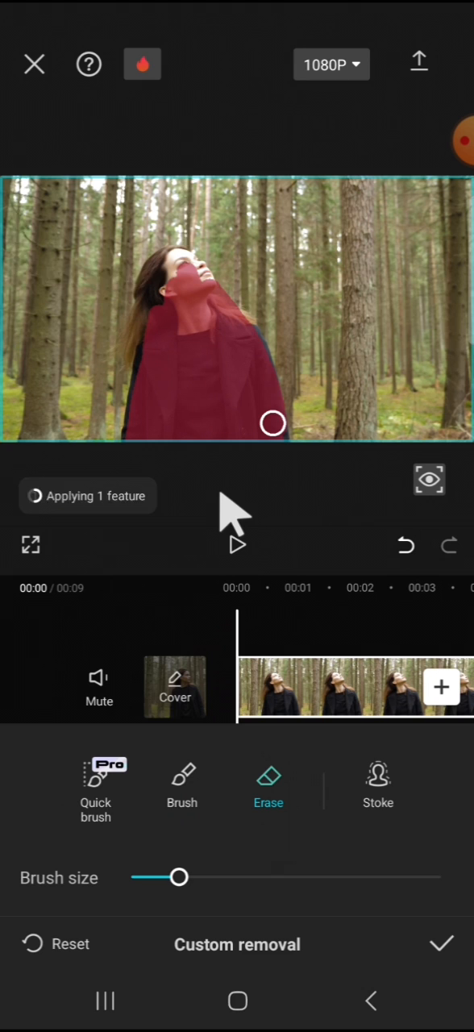
drag(272, 423, 277, 359)
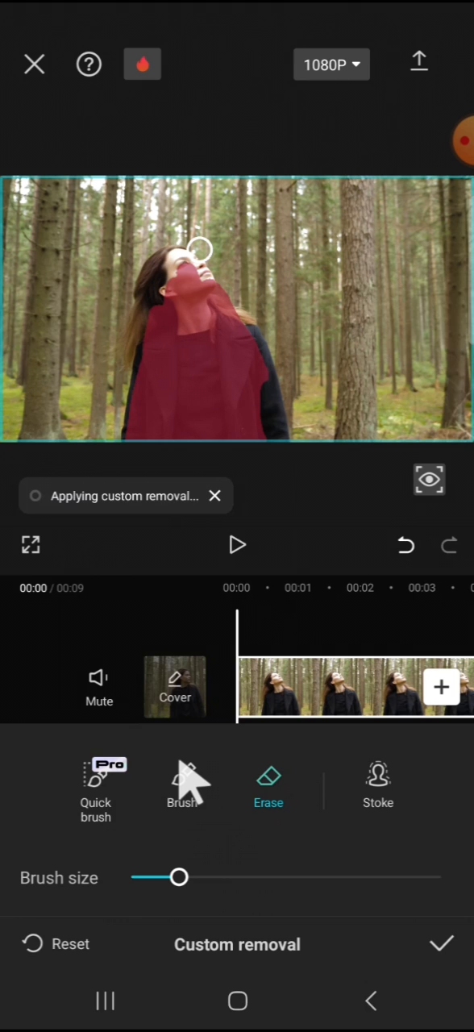
Brush the mask up over the woman's face and hair
click(182, 786)
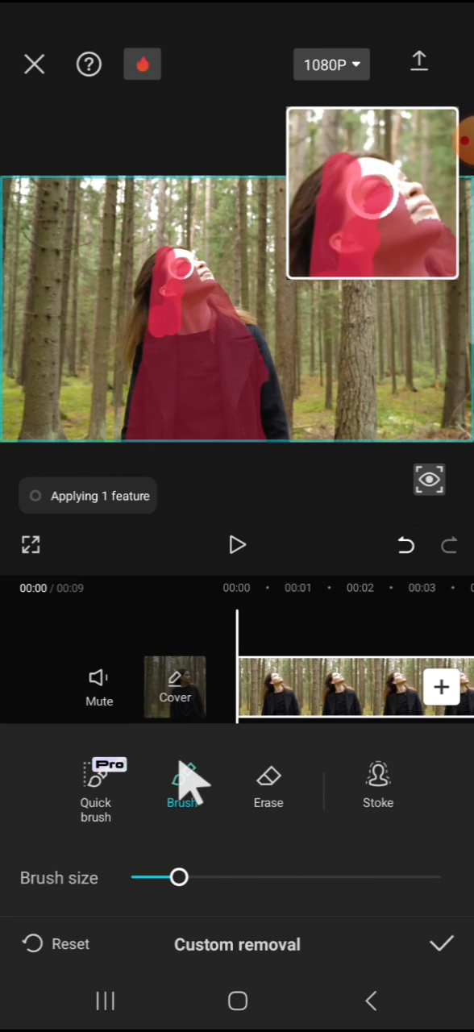
drag(186, 270, 153, 317)
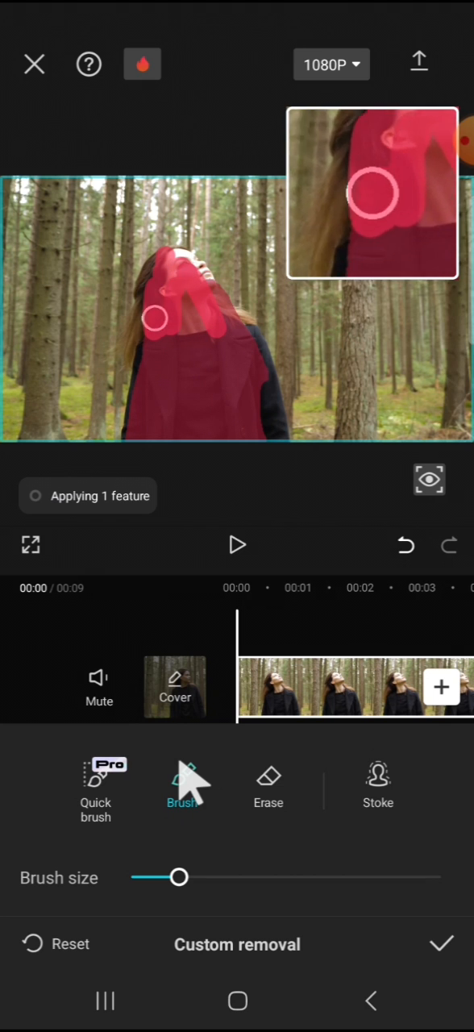
drag(153, 316, 230, 330)
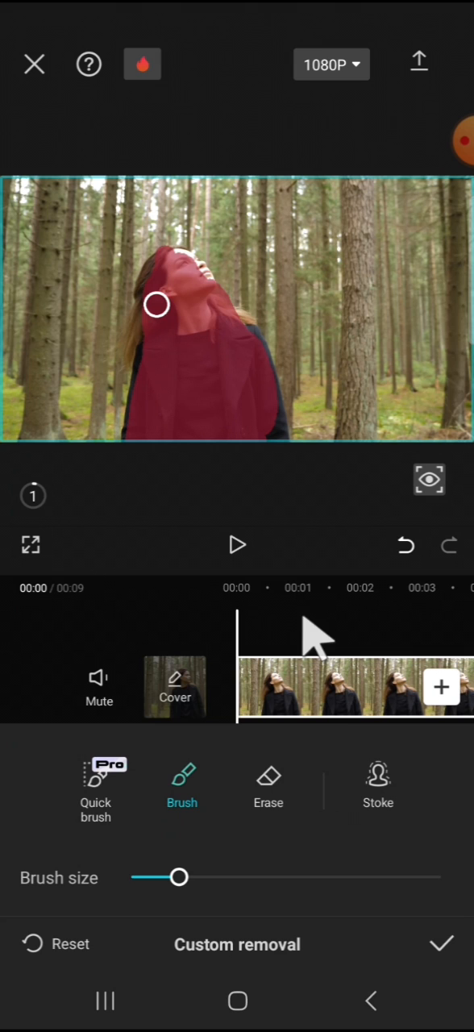
mouse_move(209, 677)
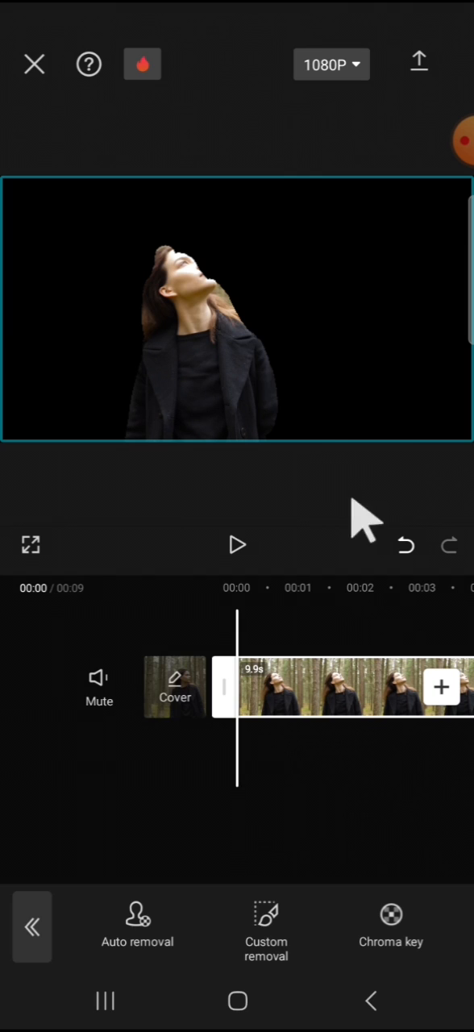
mouse_move(254, 387)
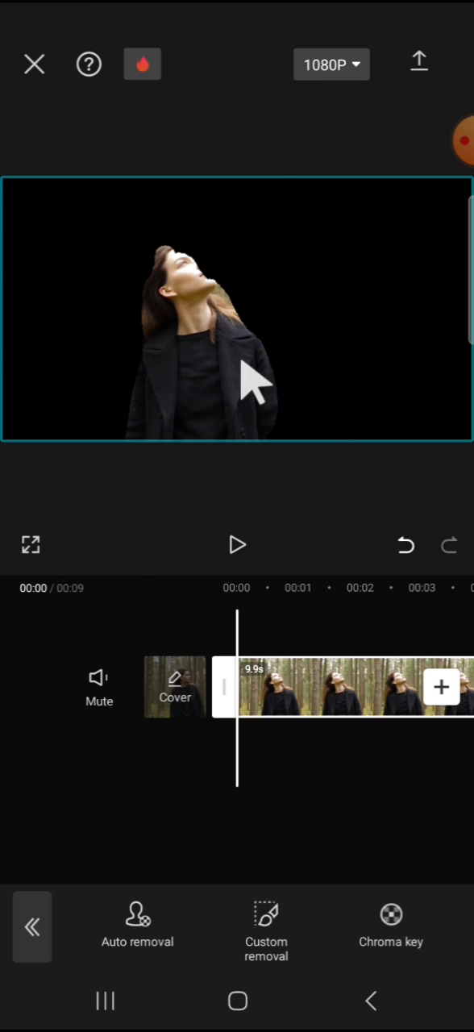